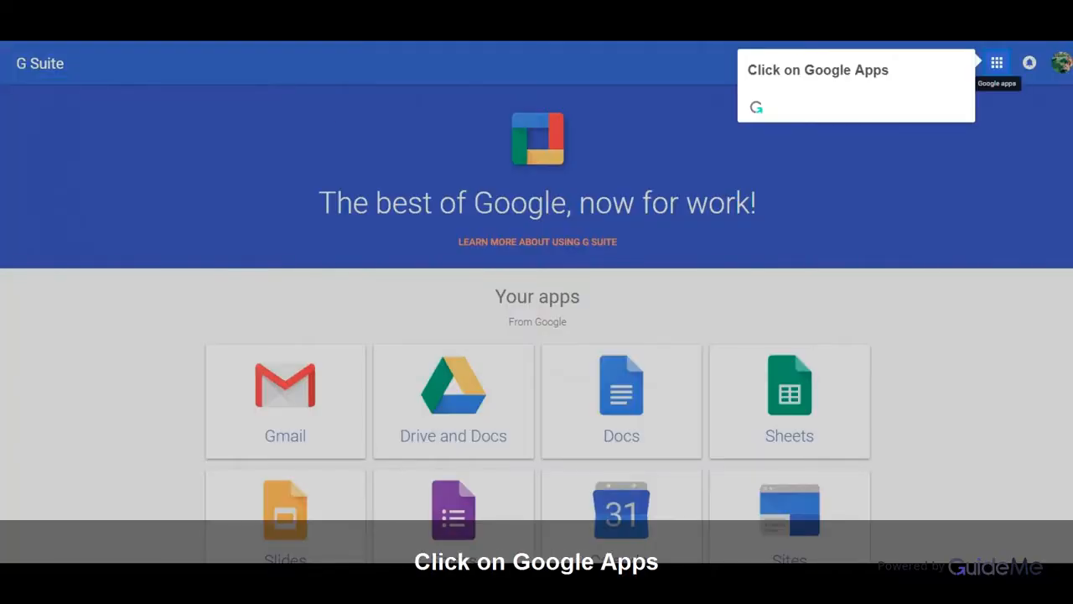
Step: Expand the Google Apps panel to show more apps
{"action": "left_click", "coordinate": [996, 62]}
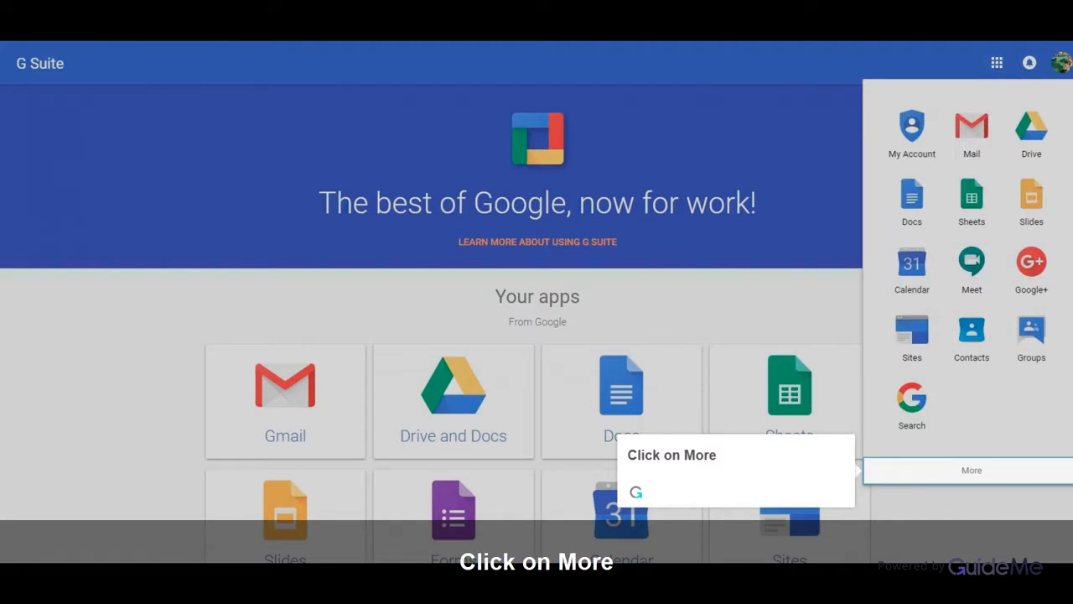
{"action": "left_click", "coordinate": [970, 469]}
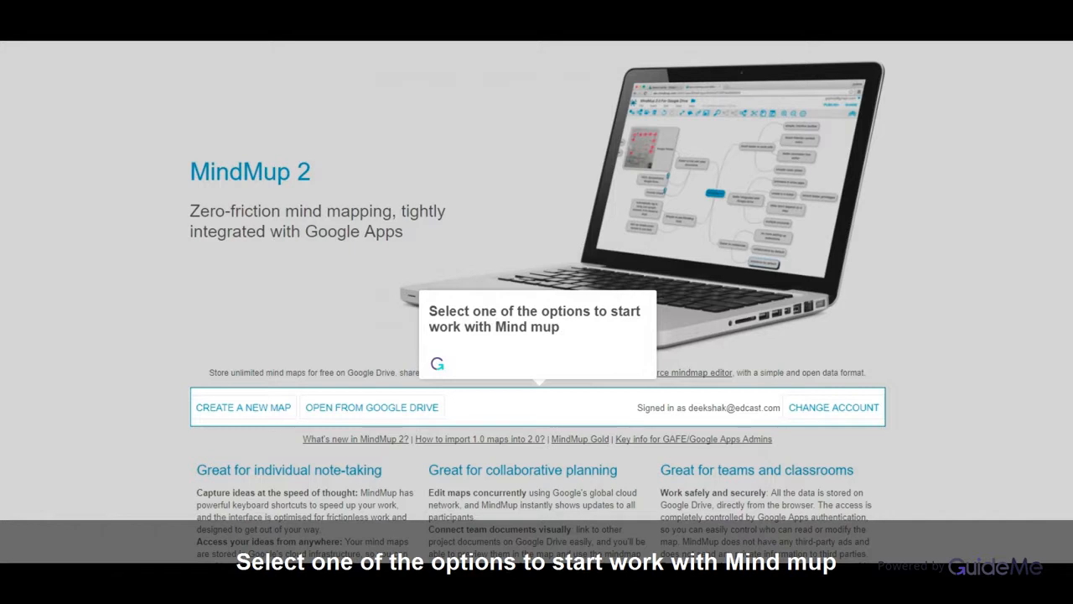
Step: Open the 'Space' mind map from the MindMup 2 landing page
{"action": "left_click", "coordinate": [243, 407]}
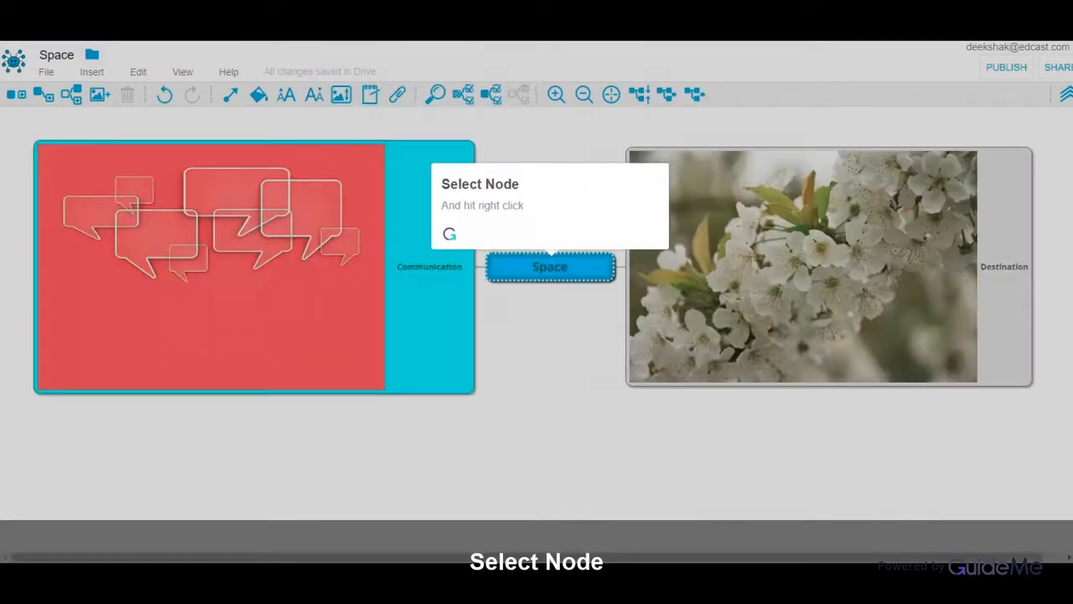
Step: Choose Node image from the Space node's context menu
{"action": "right_click", "coordinate": [550, 266]}
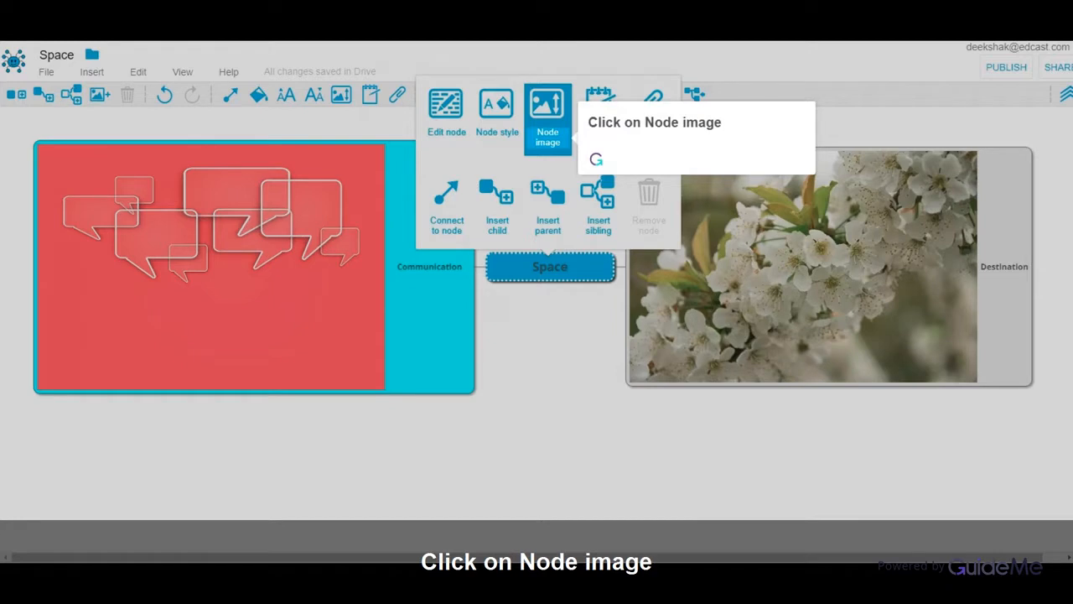
{"action": "left_click", "coordinate": [547, 113]}
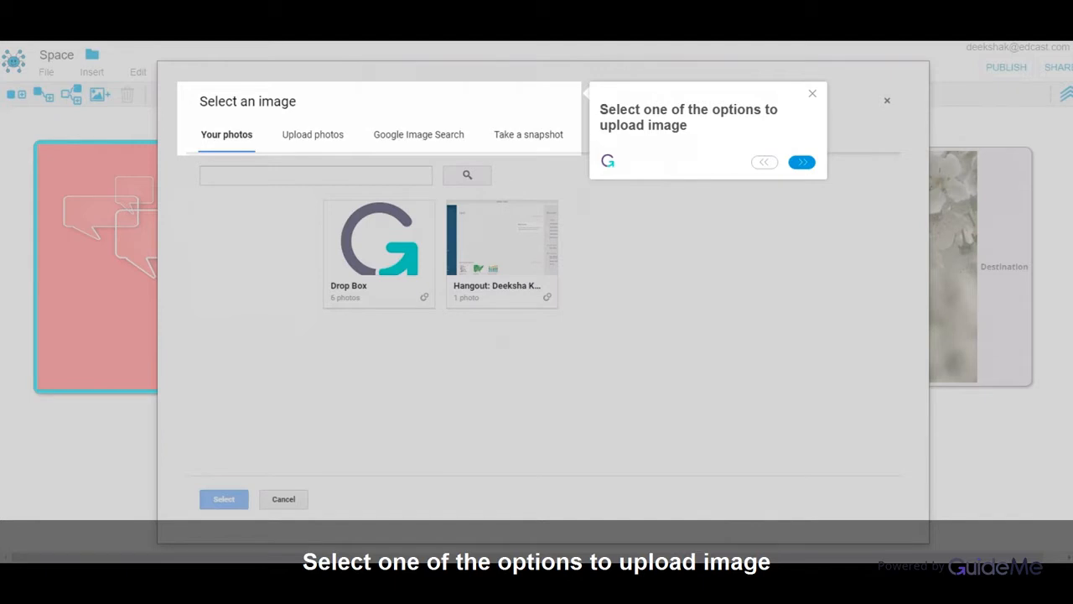
Step: Upload the maxresdefault_live photo from the computer as the Space node's image
{"action": "left_click", "coordinate": [312, 134]}
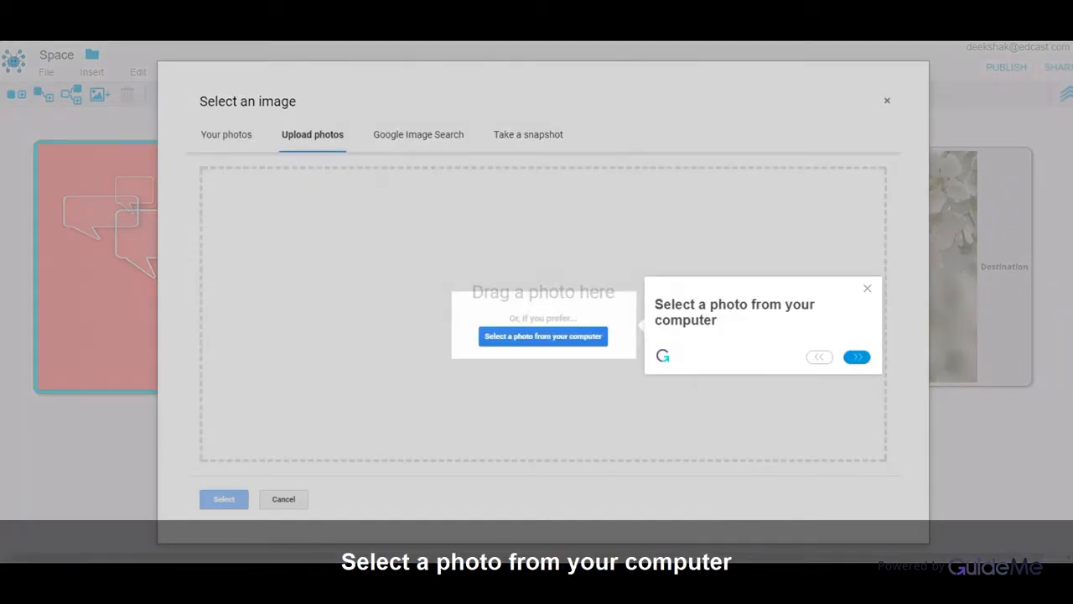
{"action": "left_click", "coordinate": [543, 336]}
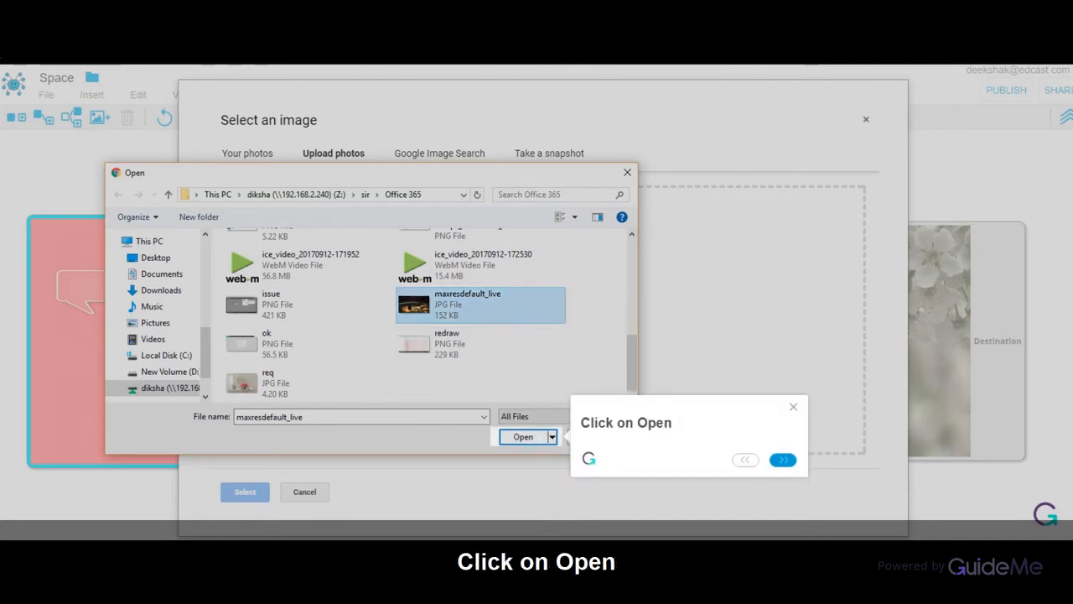
{"action": "left_click", "coordinate": [522, 436]}
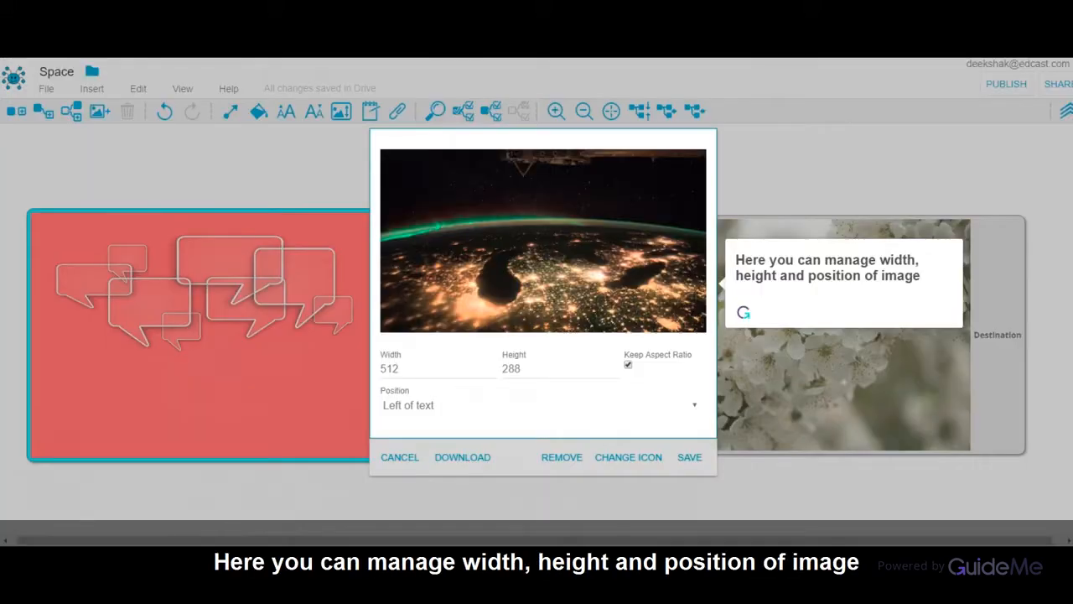